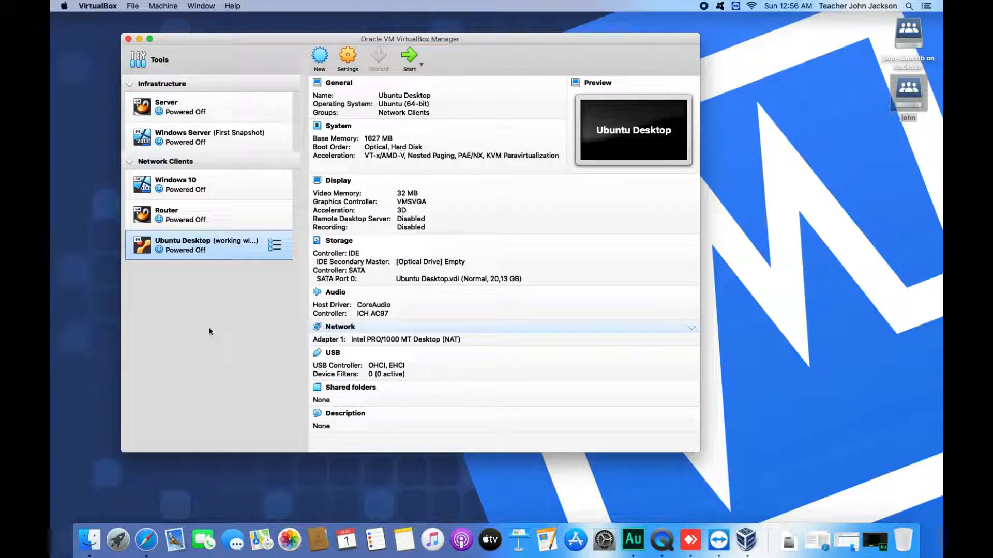
{"action": "mouse_move", "coordinate": [200, 301]}
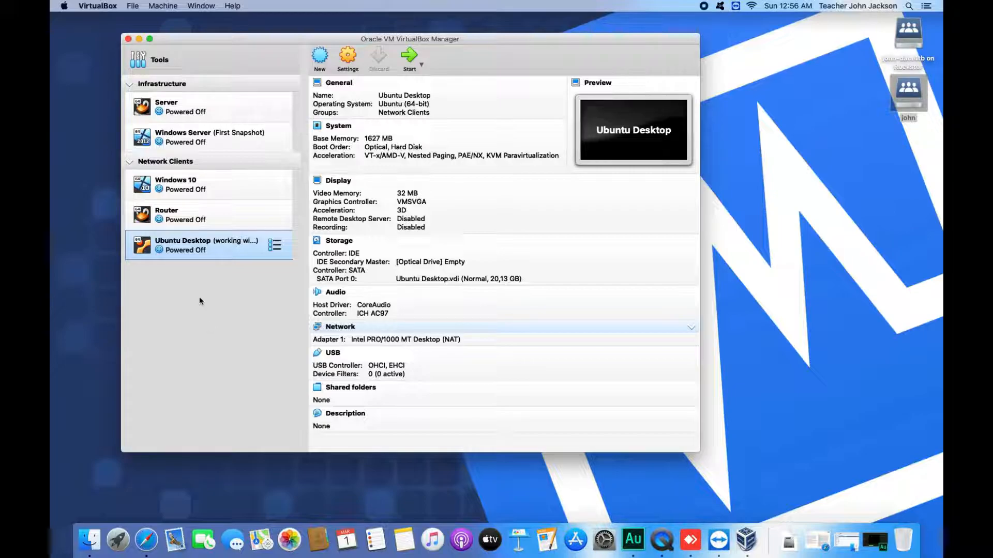
Reveal the File menu listing the Virtual Media Manager and other VirtualBox-wide managers
{"action": "left_click", "coordinate": [134, 7]}
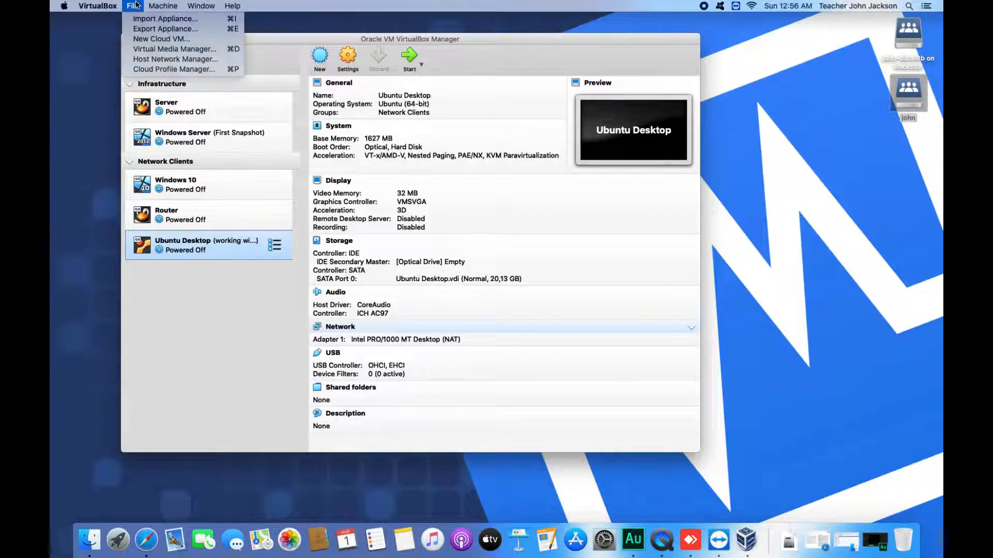
{"action": "mouse_move", "coordinate": [173, 49]}
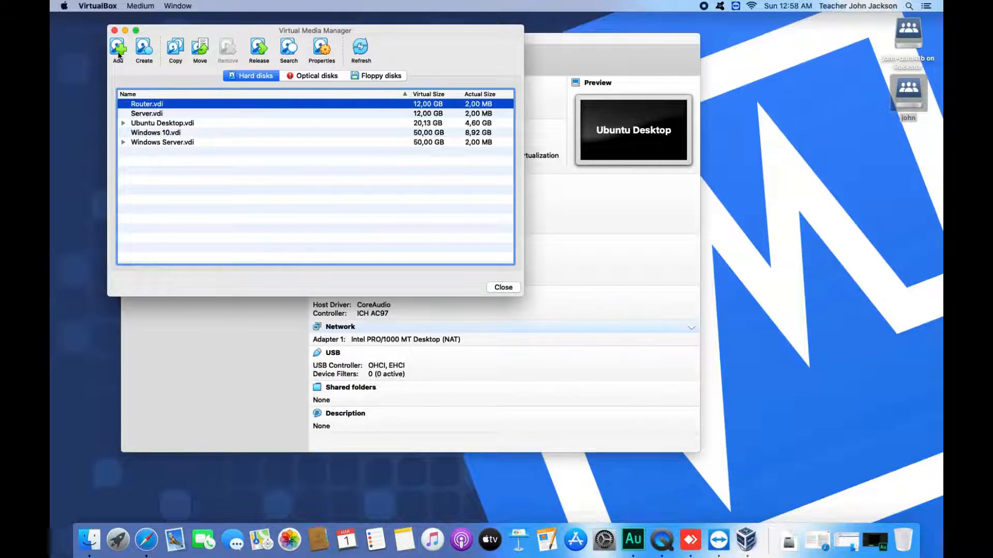
{"action": "mouse_move", "coordinate": [128, 33]}
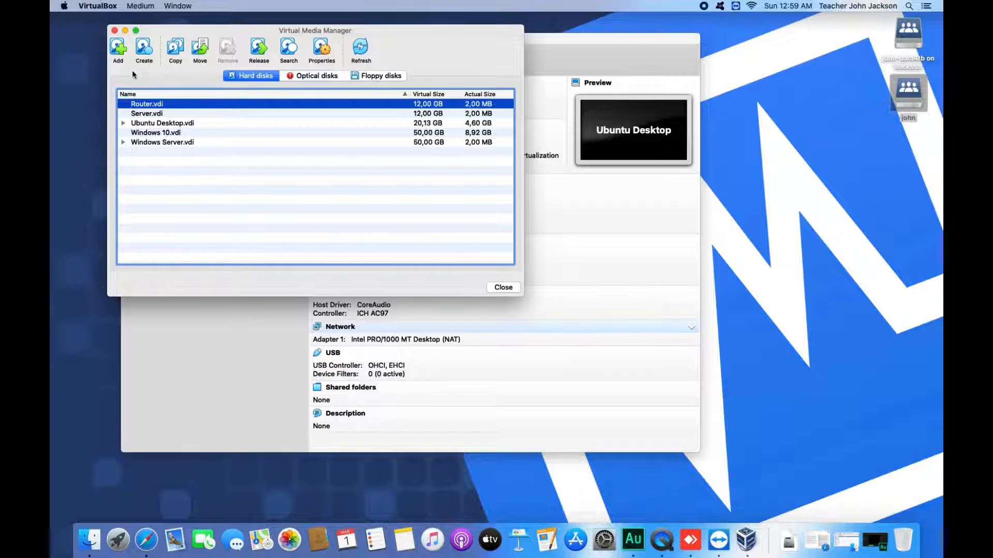
{"action": "mouse_move", "coordinate": [175, 50]}
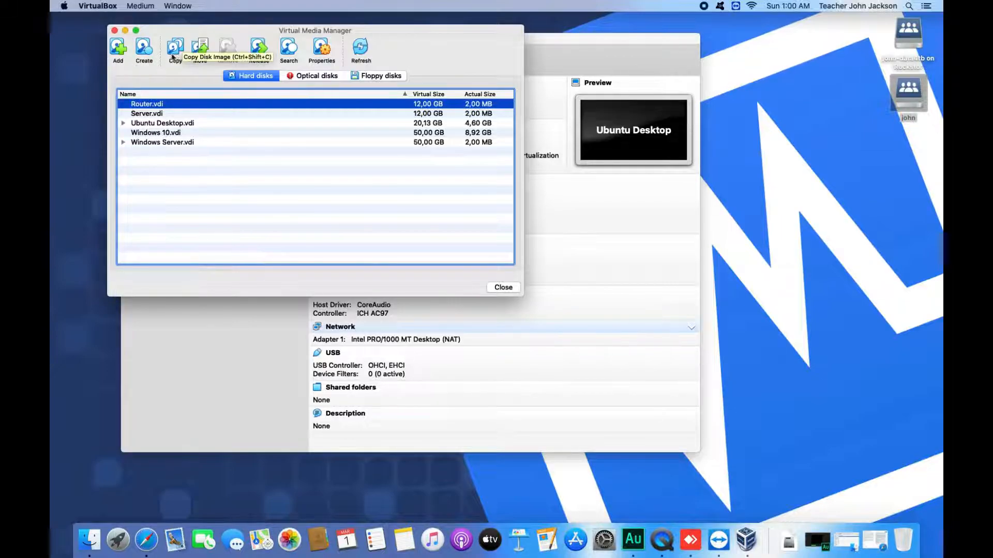
{"action": "mouse_move", "coordinate": [144, 49]}
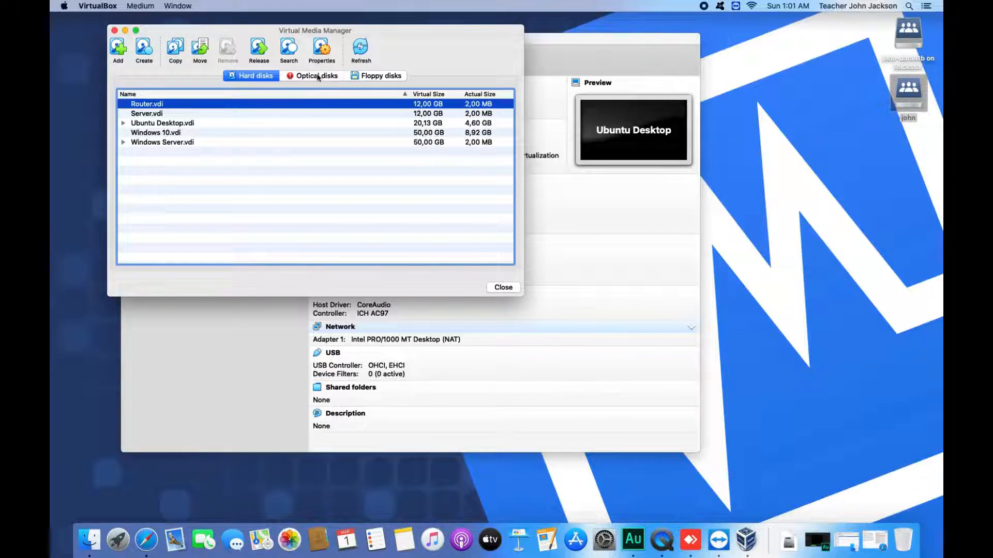
{"action": "left_click", "coordinate": [314, 76]}
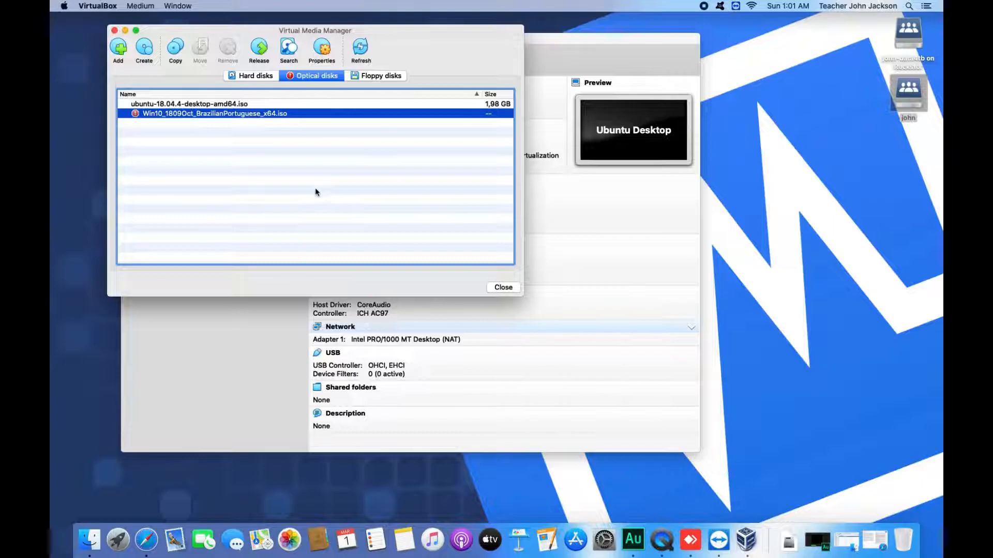
{"action": "mouse_move", "coordinate": [229, 234]}
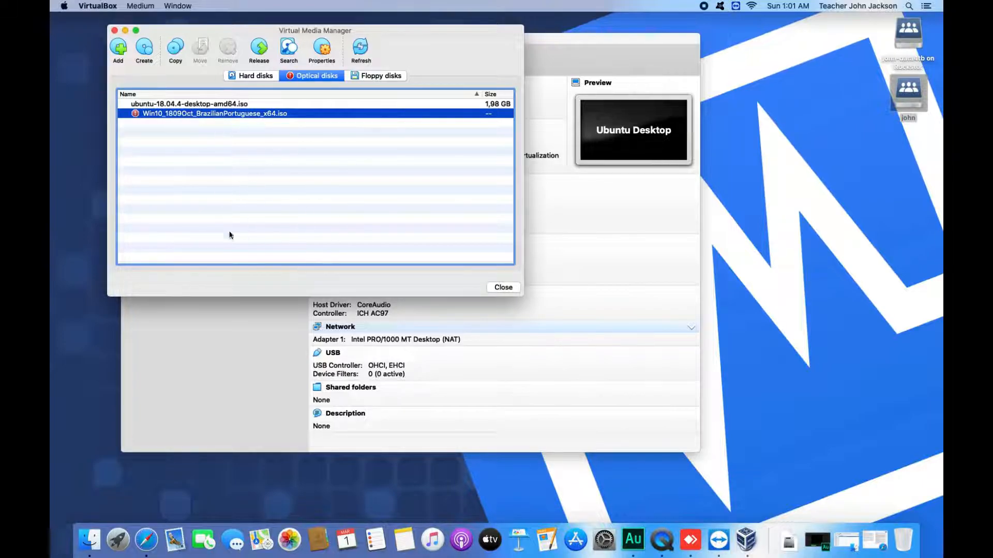
{"action": "mouse_move", "coordinate": [240, 182]}
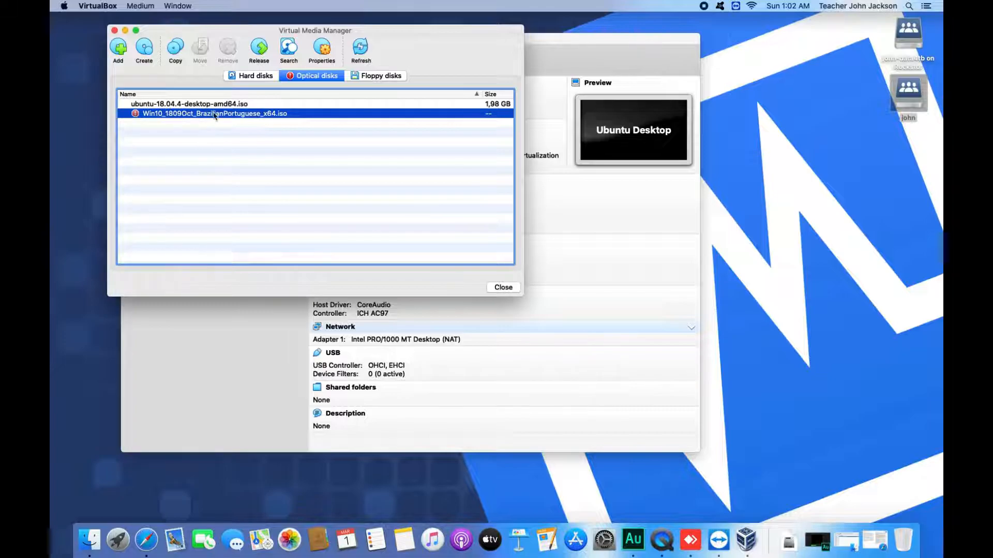
{"action": "left_click", "coordinate": [255, 76]}
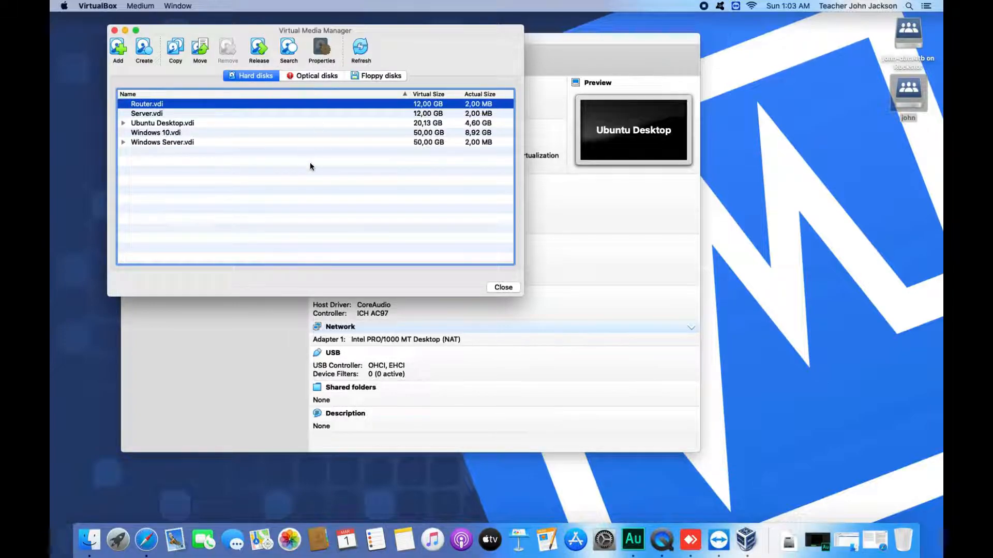
Inspect Router.vdi properties and Information (format, UUID), view Windows 10.vdi details, then close the manager
{"action": "left_click", "coordinate": [321, 50]}
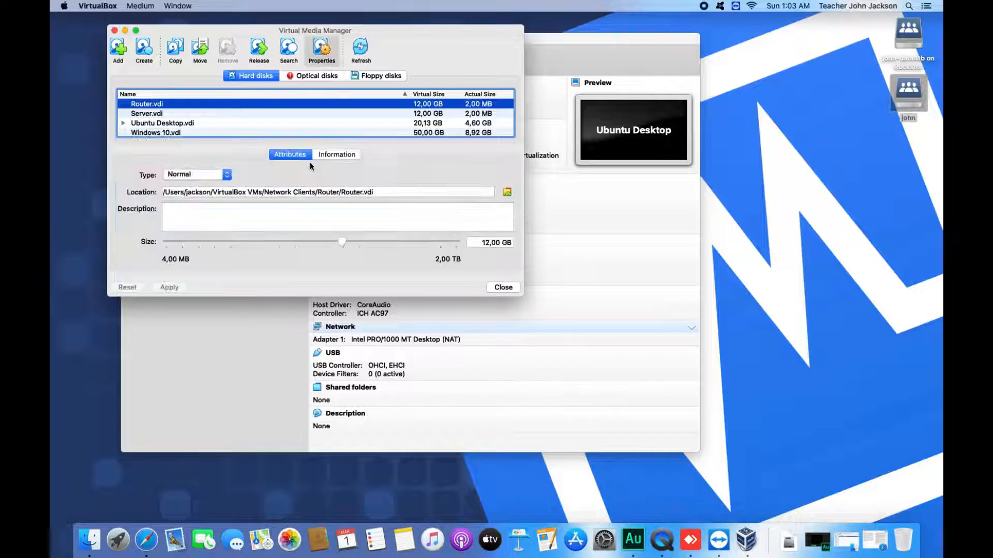
{"action": "mouse_move", "coordinate": [226, 119]}
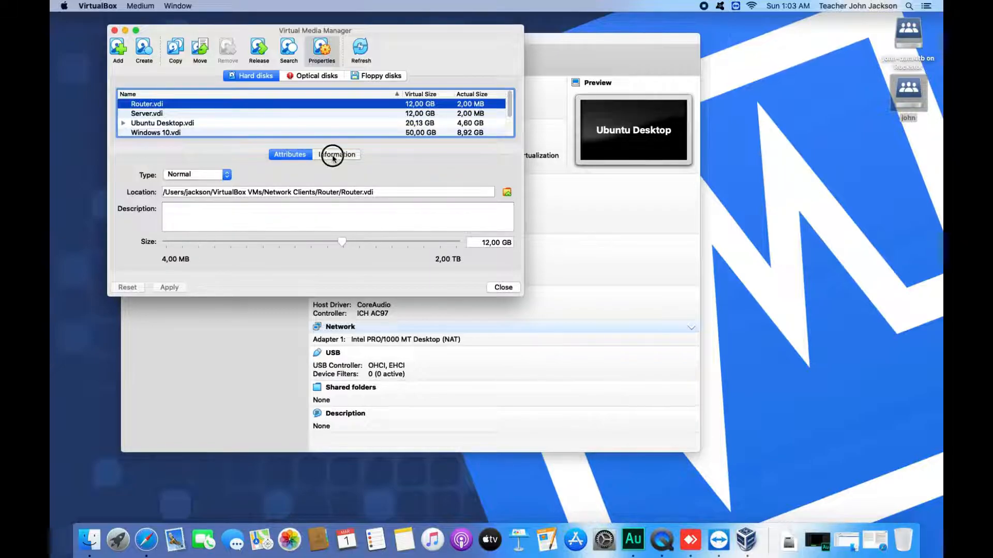
{"action": "left_click", "coordinate": [336, 155]}
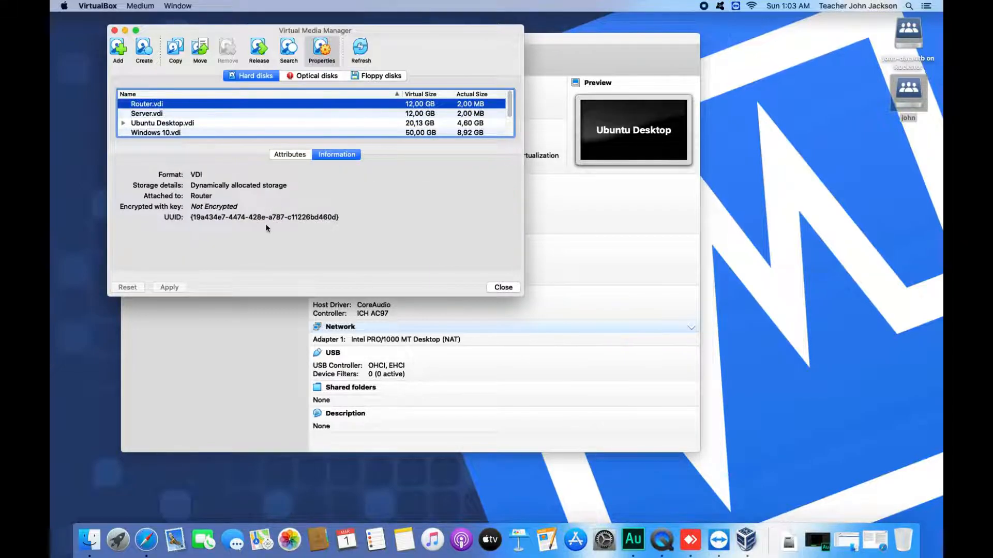
{"action": "mouse_move", "coordinate": [334, 235]}
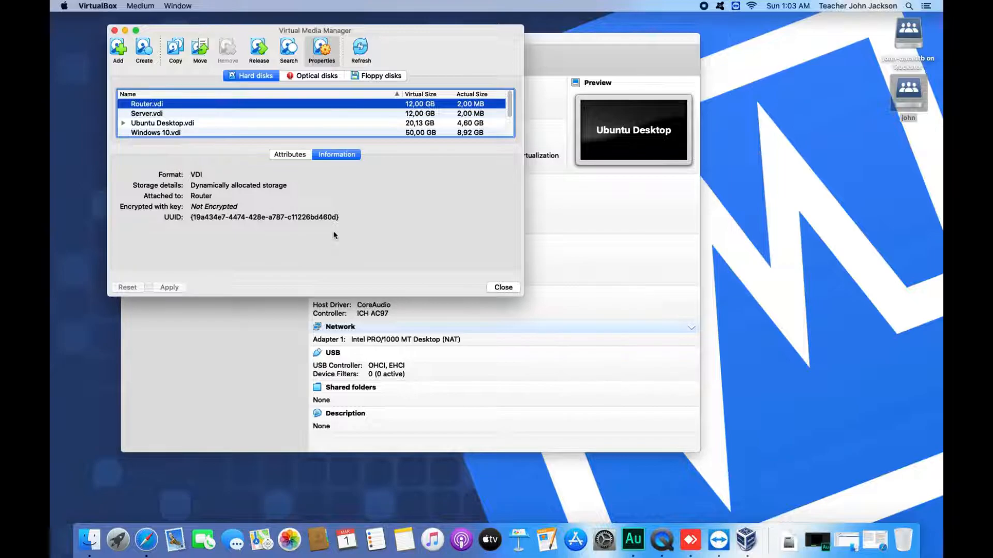
{"action": "left_click", "coordinate": [147, 114]}
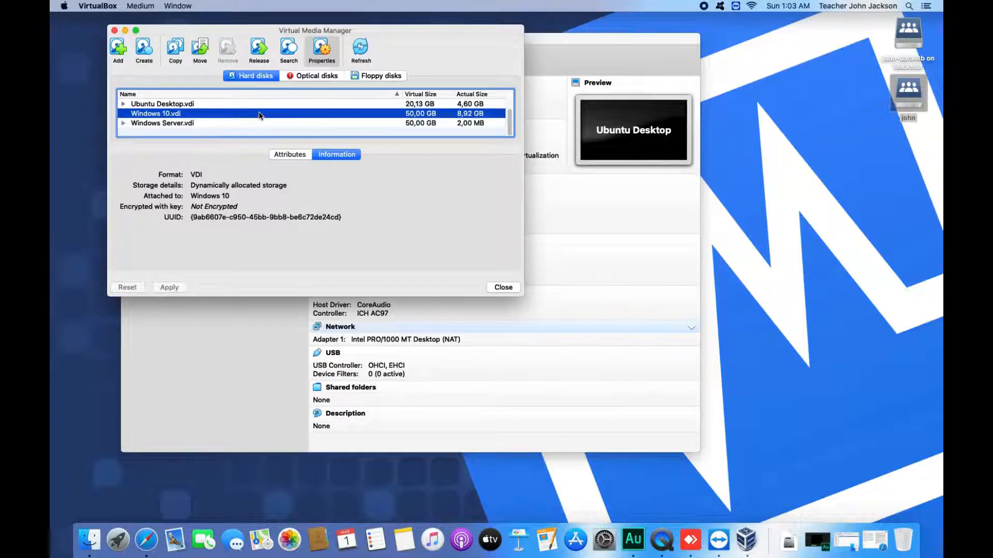
{"action": "left_click", "coordinate": [503, 286]}
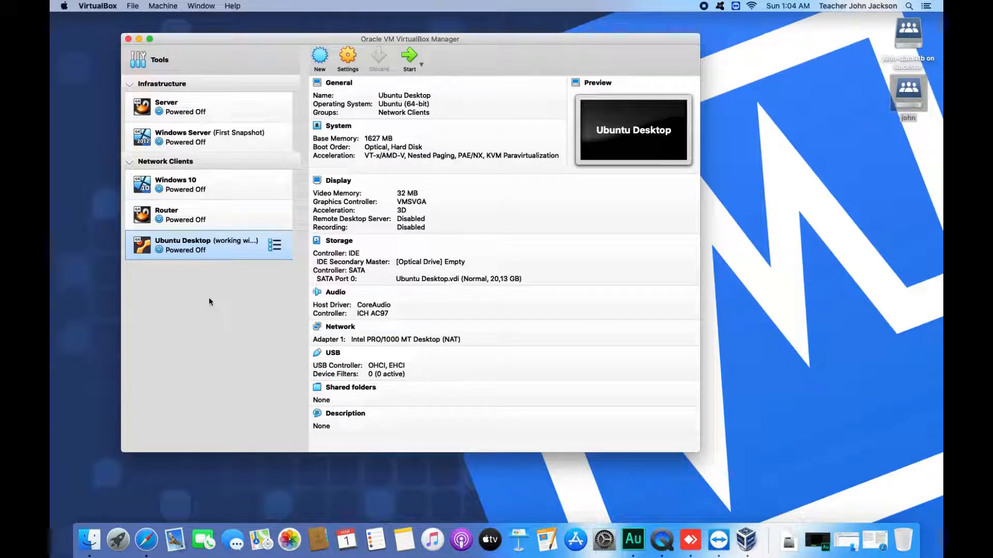